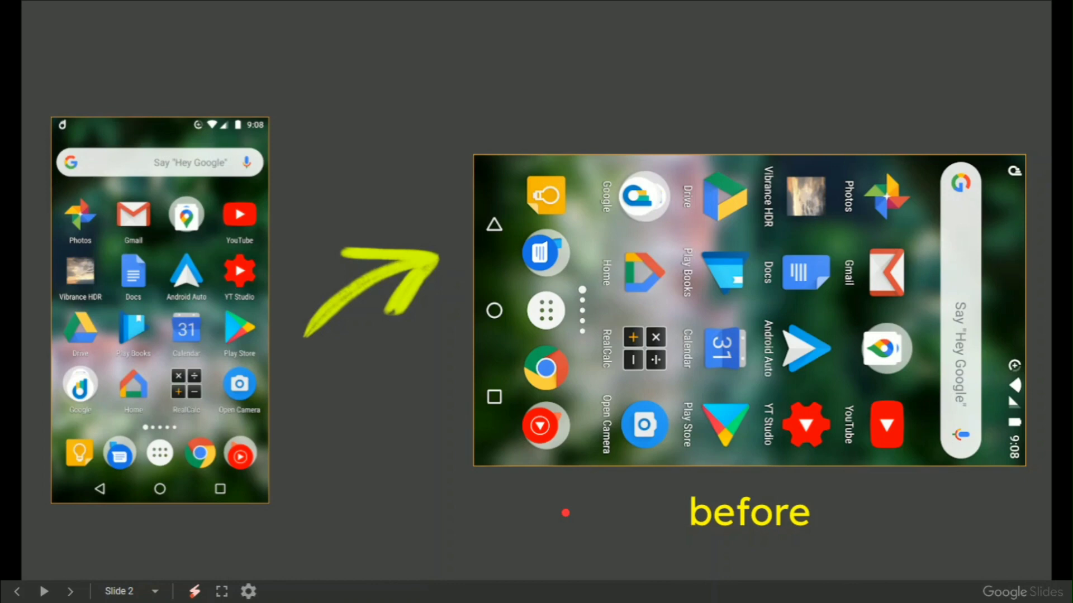
# Advance from slide 2 to the 'after' slide showing the landscape home screen
pyautogui.click(70, 591)
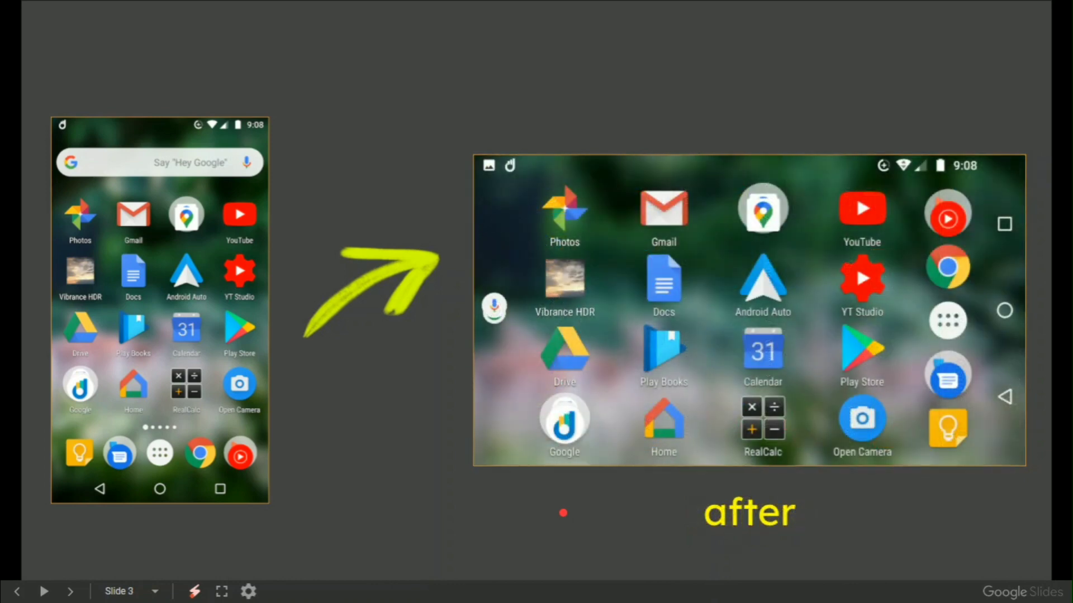
# Advance past the method slide to the 'tap & hold' home screen slide
pyautogui.click(70, 591)
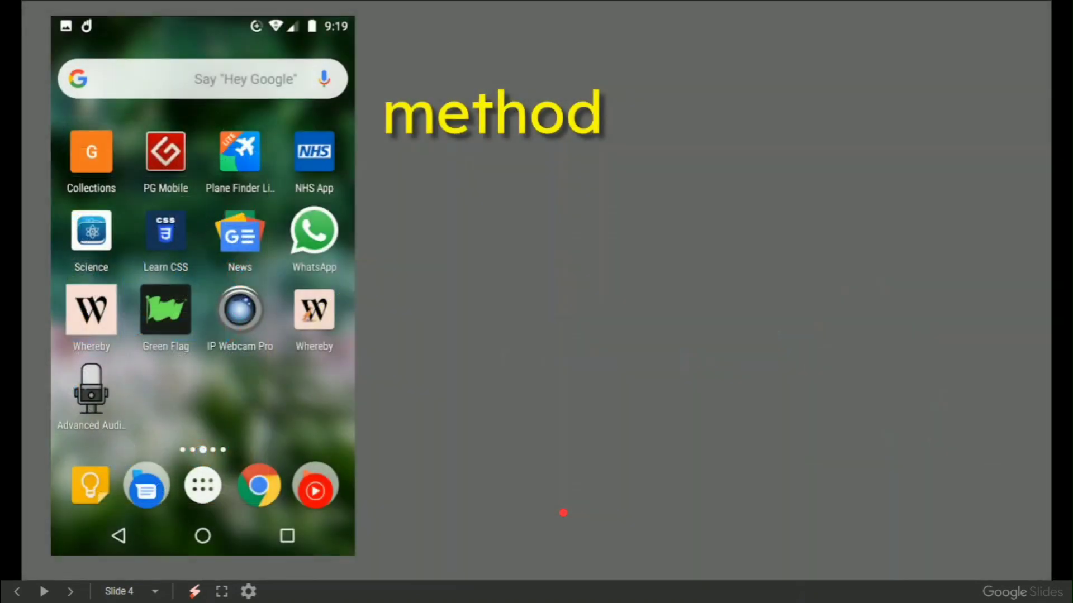
pyautogui.moveTo(435, 398)
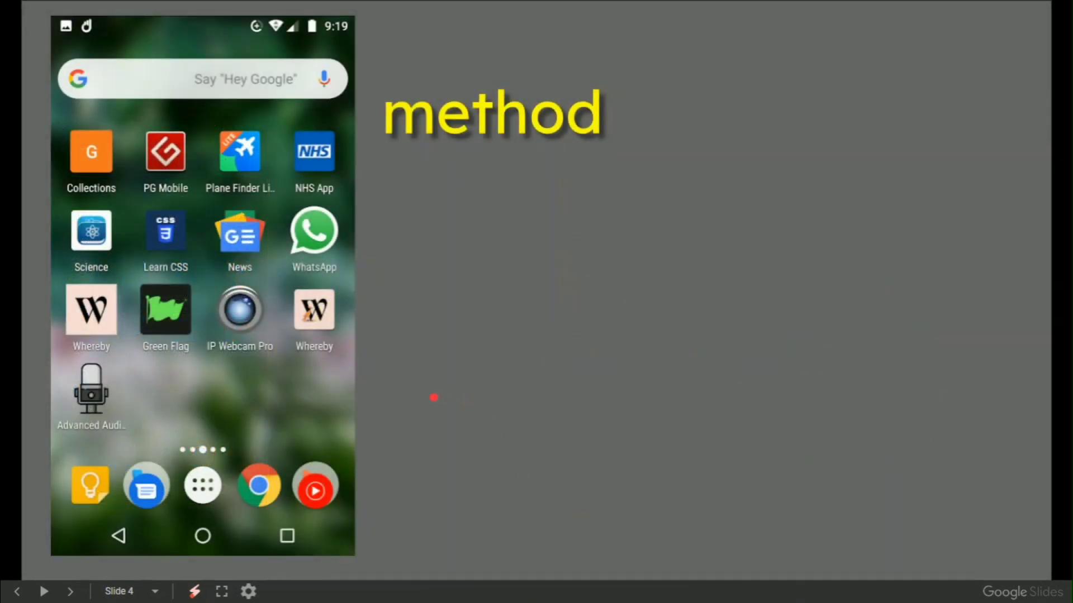
pyautogui.click(70, 591)
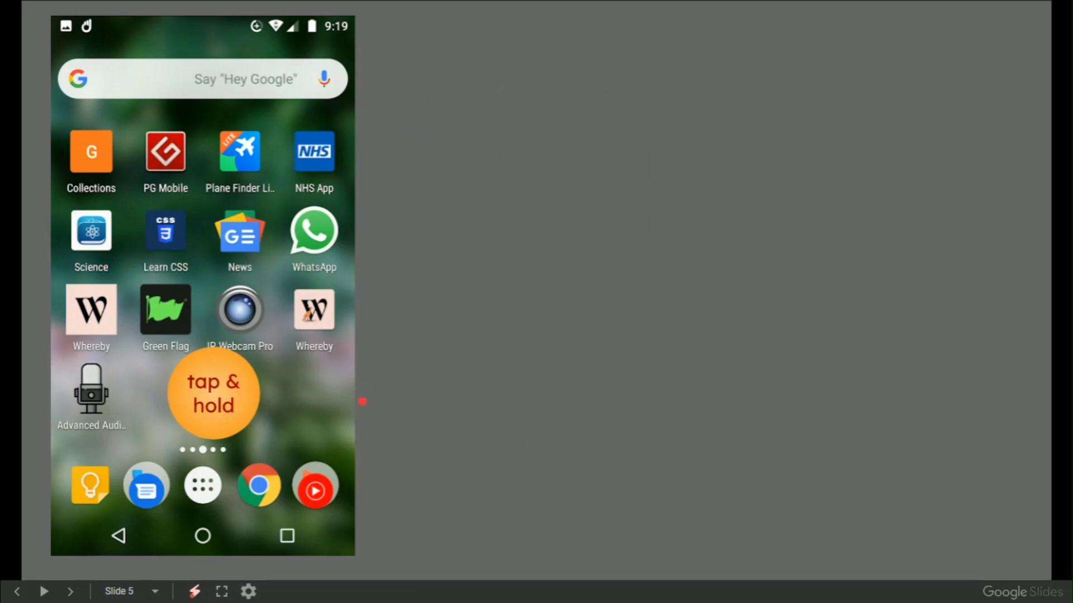
# Advance to slide 8 comparing portrait and landscape home screens
pyautogui.click(70, 596)
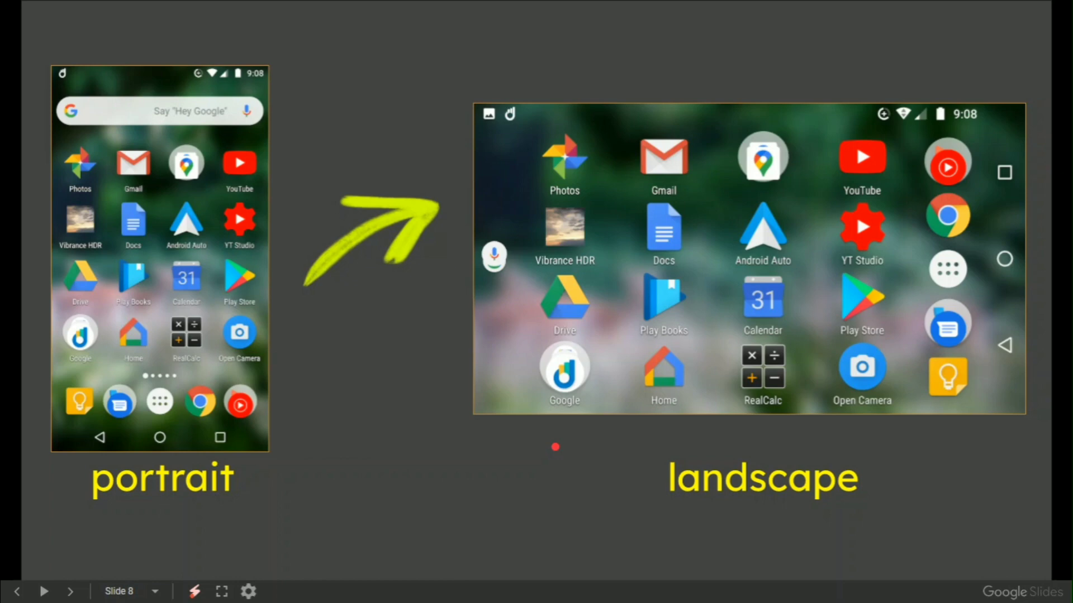
# Advance from slide 8 to the Android 9.0 Home Screen Rotation slide
pyautogui.moveTo(541, 435); pyautogui.dragTo(688, 432)
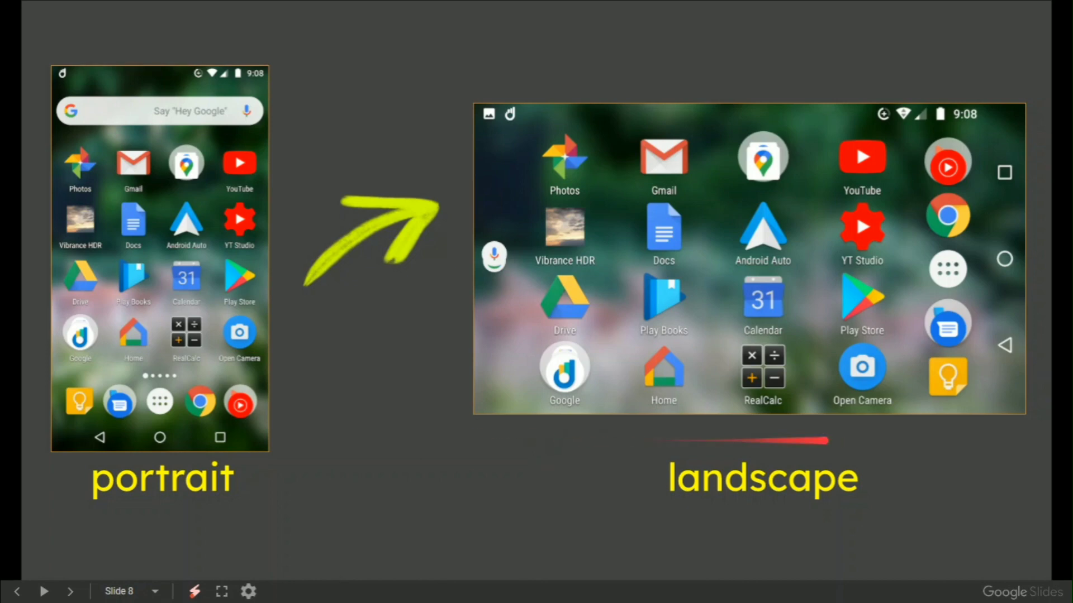
pyautogui.click(70, 591)
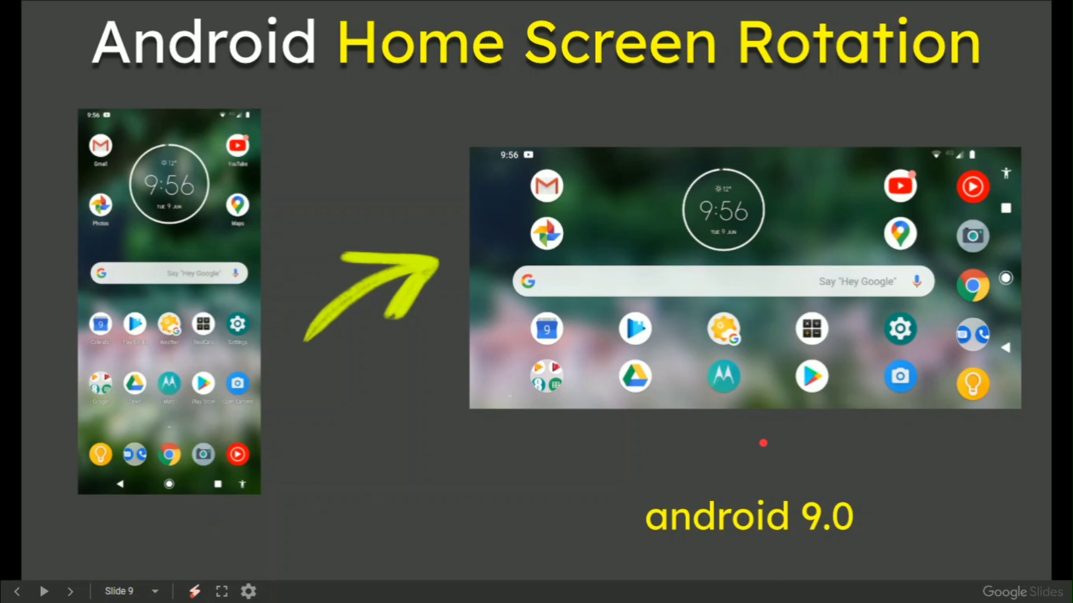
# Advance through the Home settings slide to the Android 7.0 and 9.0 summary
pyautogui.click(71, 591)
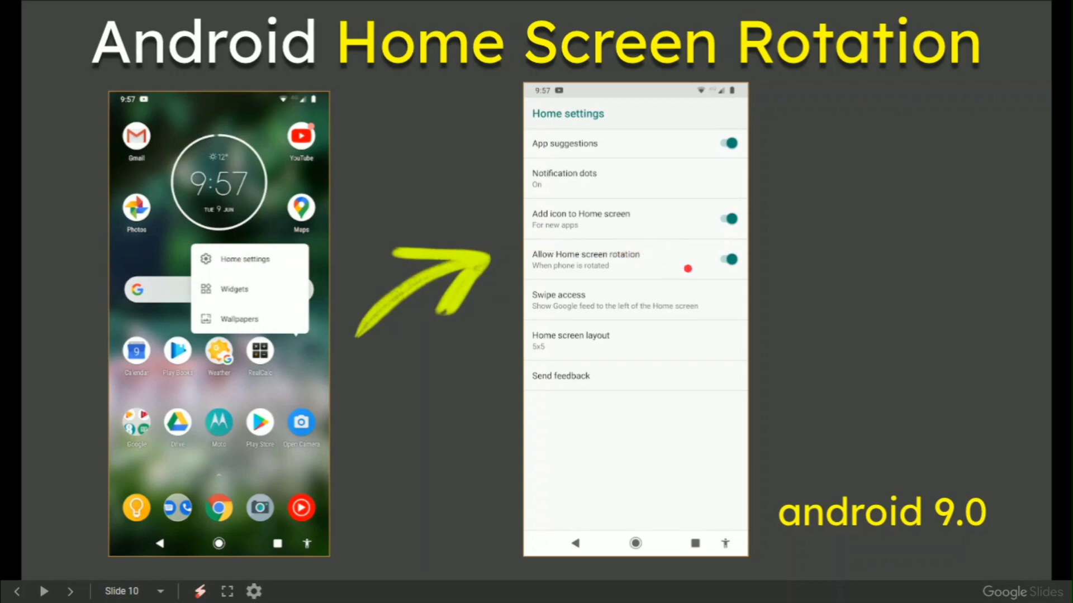
pyautogui.click(70, 591)
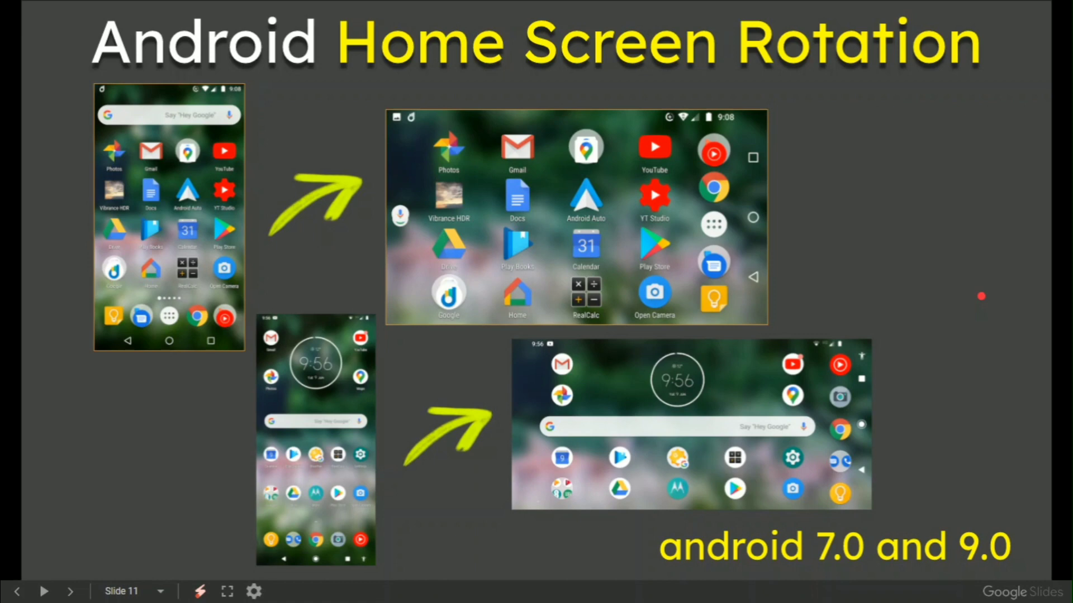
# Advance to slide 12 showing the youtube.com/mikedownes closing overlay
pyautogui.click(70, 591)
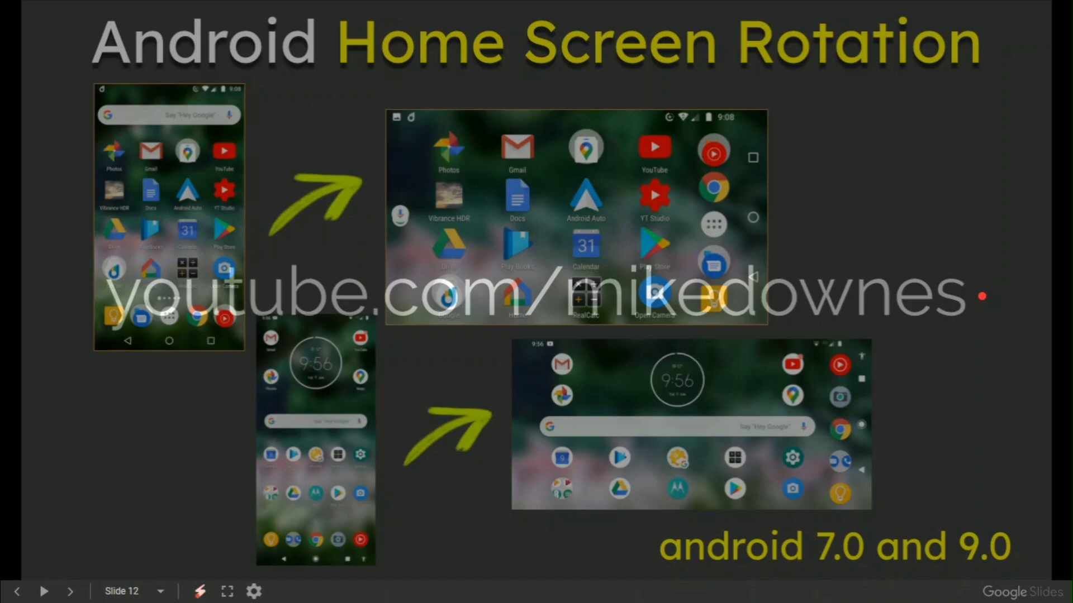